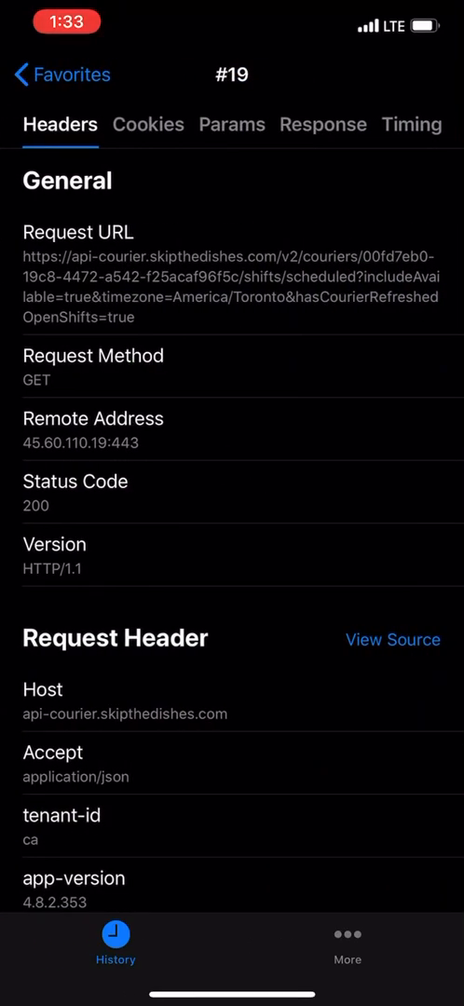
Inspect the available shifts JSON in request #19's Response tab
click(323, 124)
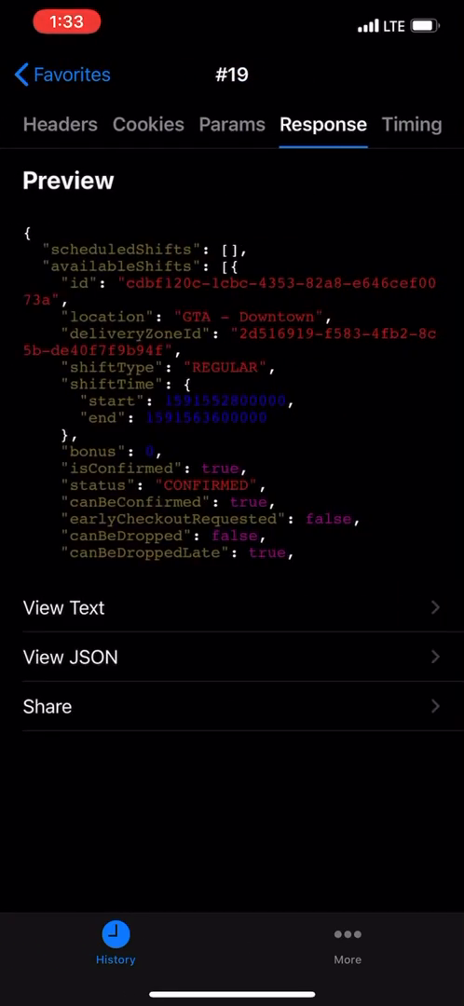
scroll(down, 3)
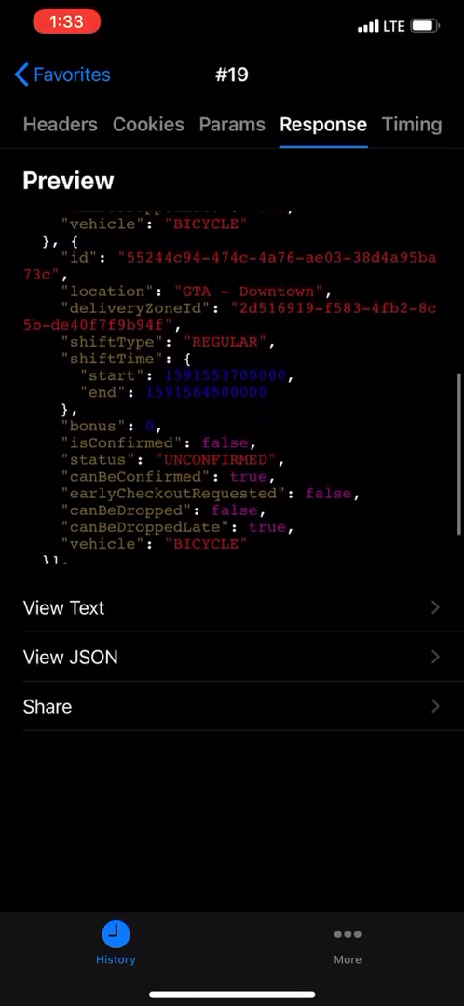
scroll(down, 3)
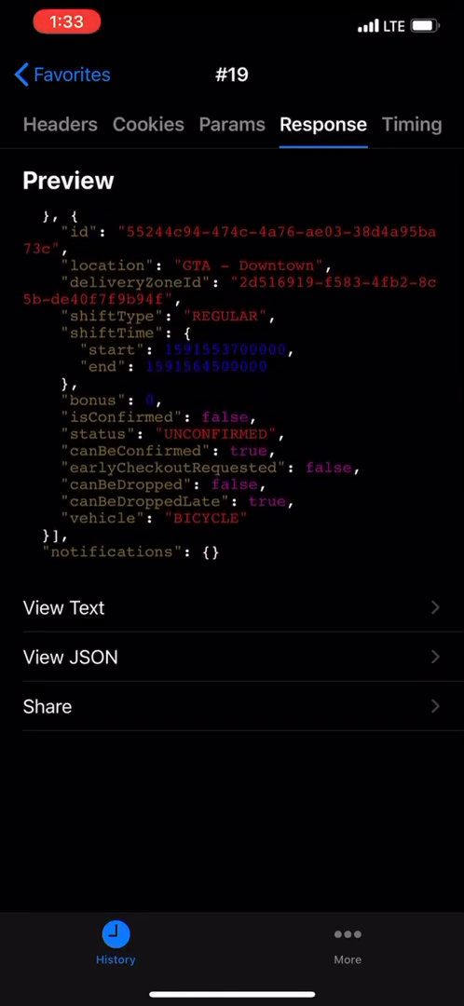
scroll(down, 3)
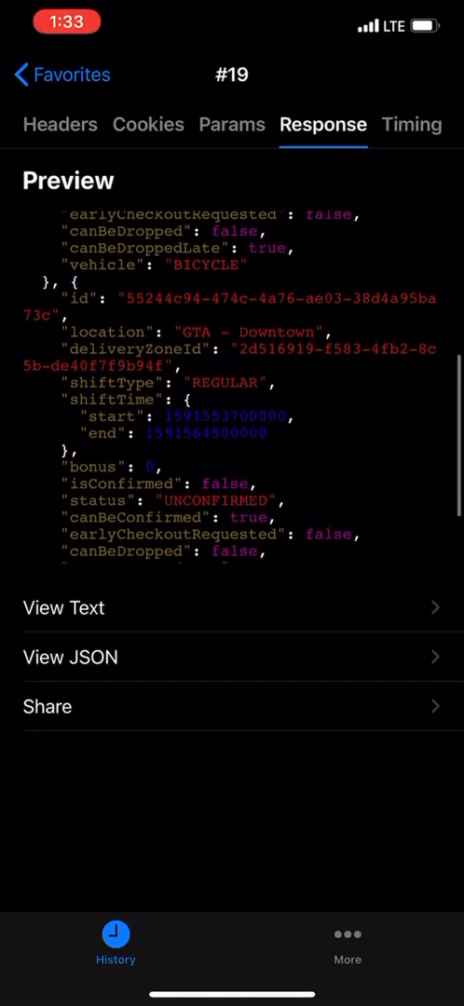
scroll(down, 3)
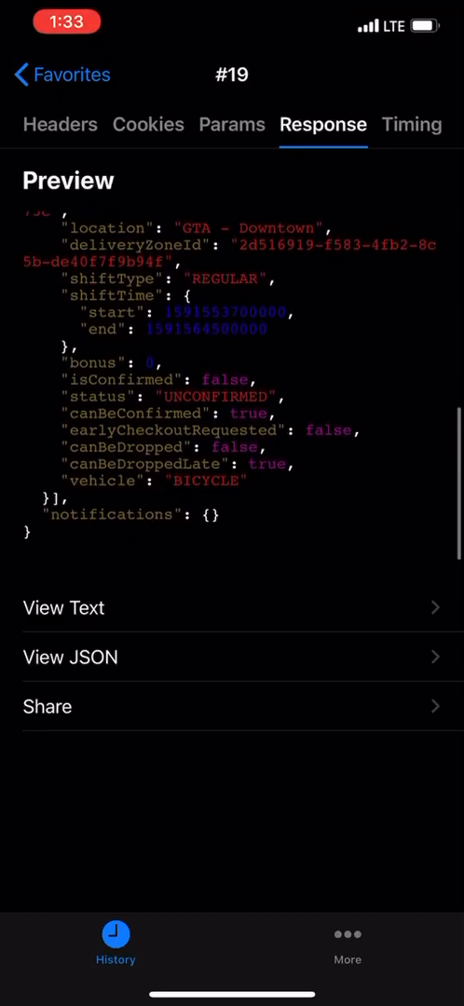
scroll(down, 3)
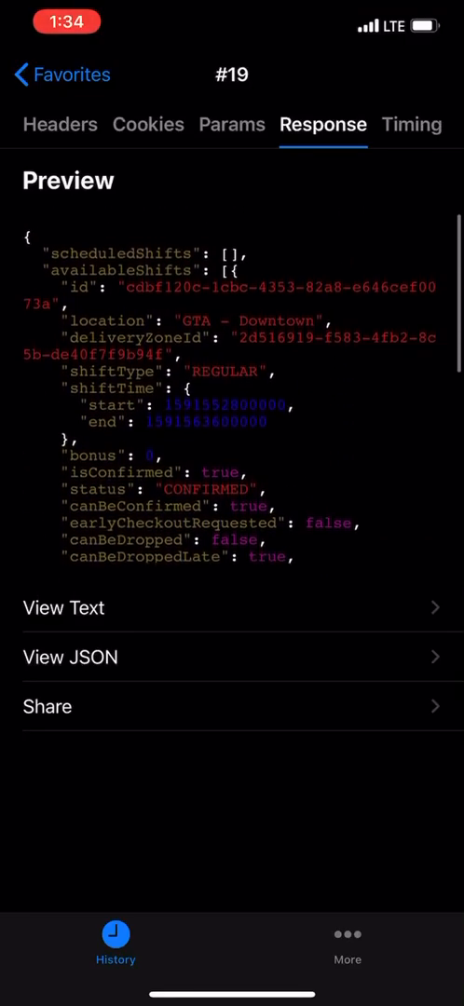
scroll(down, 3)
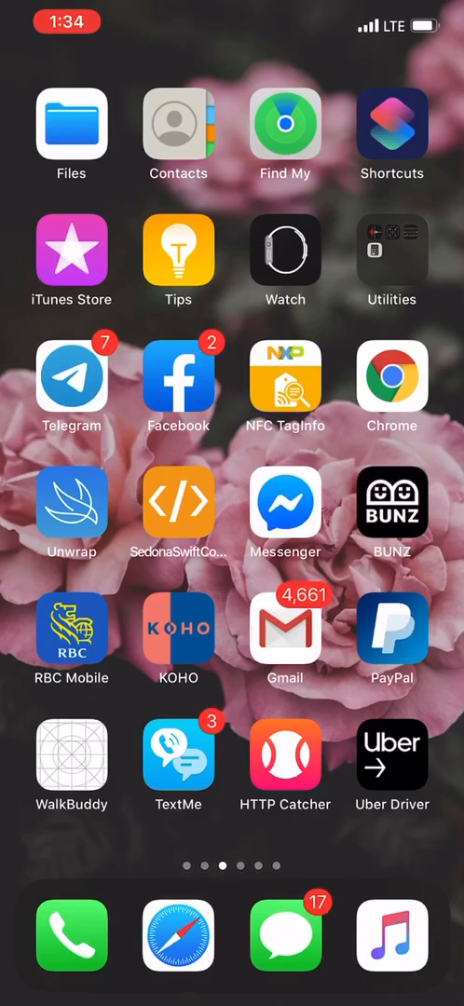
Open 'Get Skip Shifts Fordist one' and expand its login request's POST method, app-token header and body
click(400, 120)
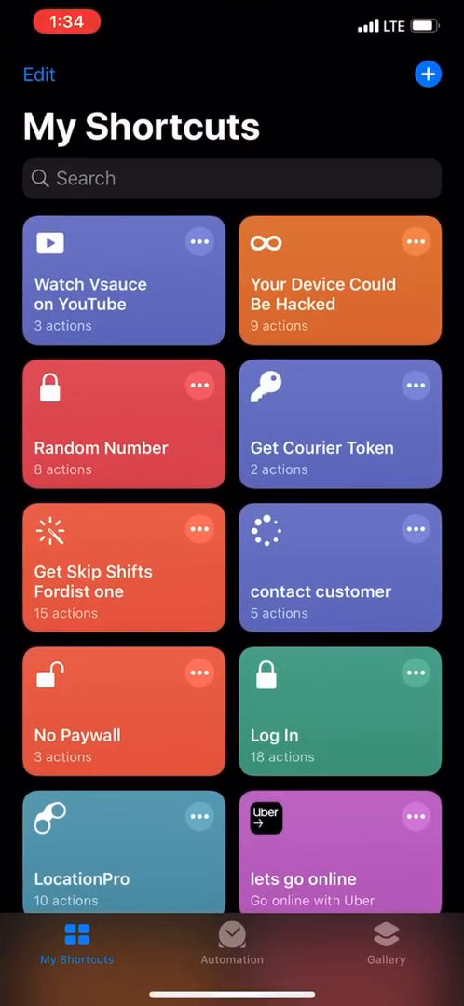
click(124, 567)
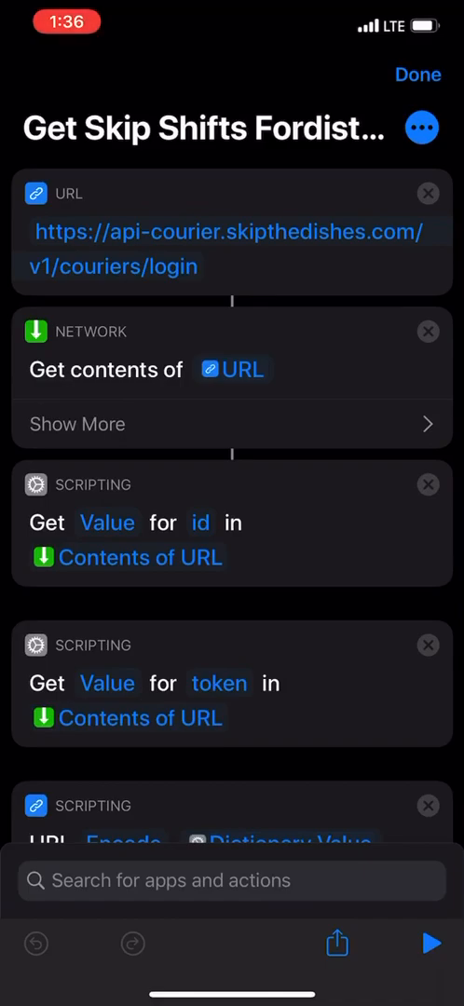
click(76, 424)
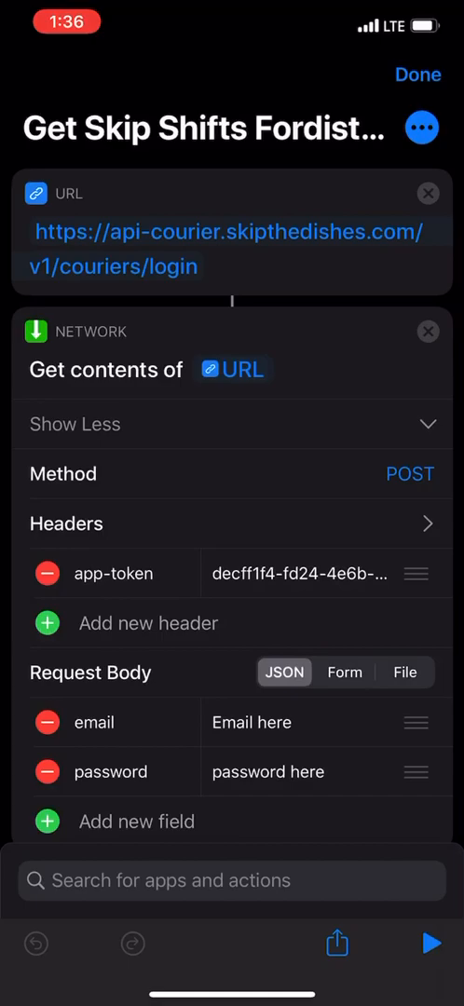
scroll(down, 3)
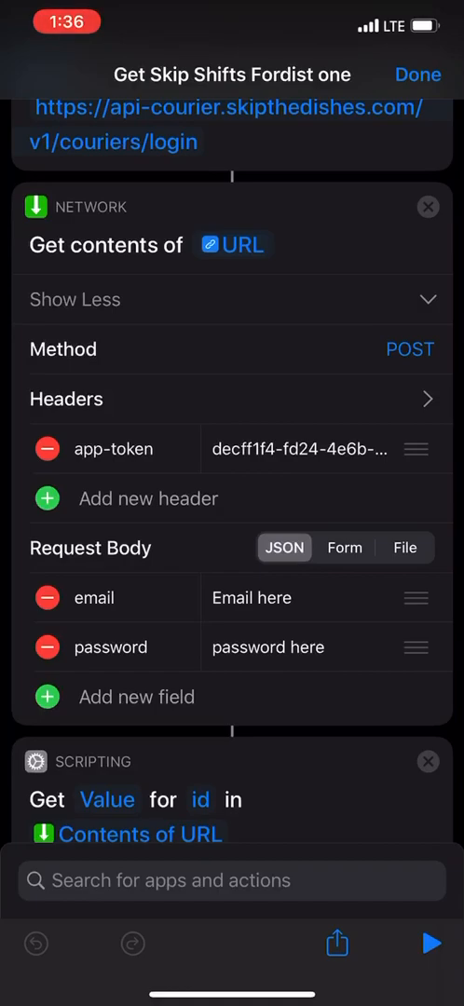
scroll(down, 3)
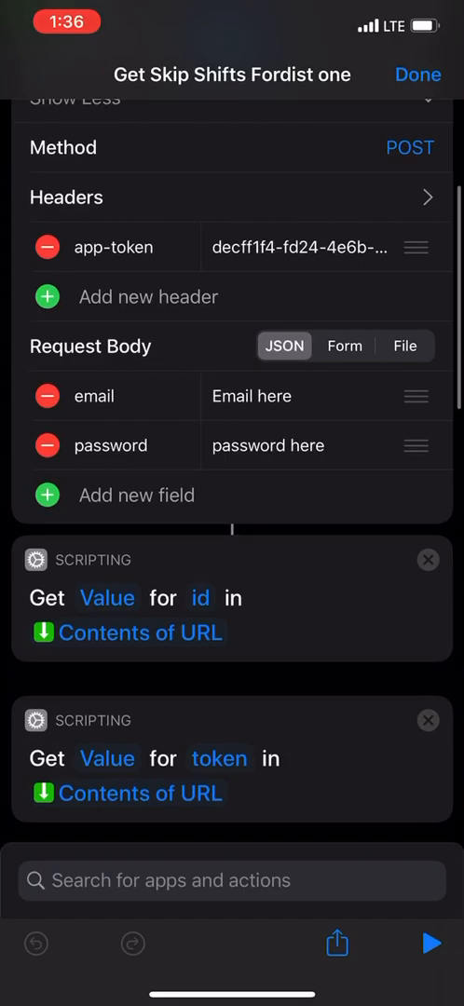
scroll(down, 3)
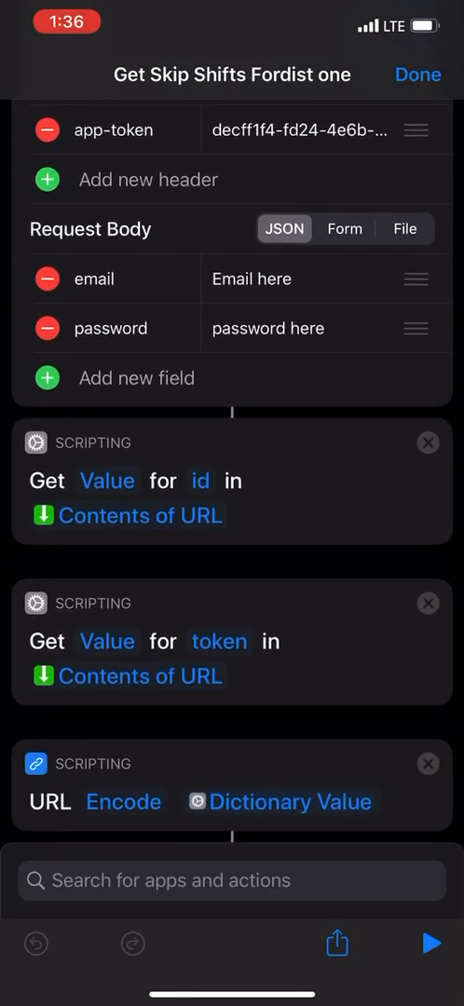
scroll(down, 3)
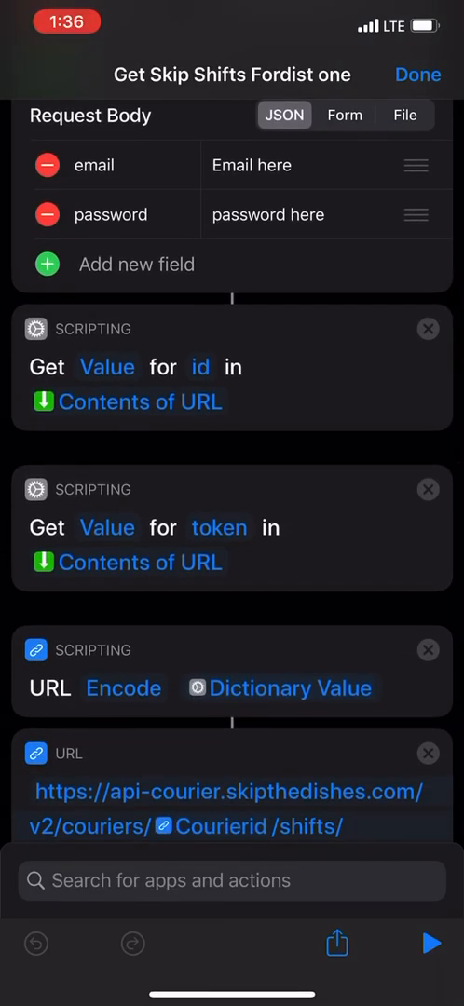
scroll(down, 3)
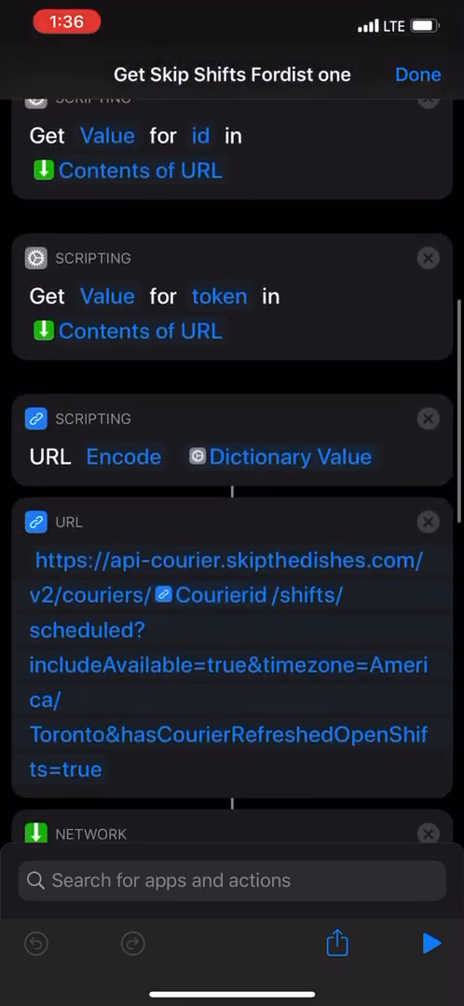
scroll(down, 3)
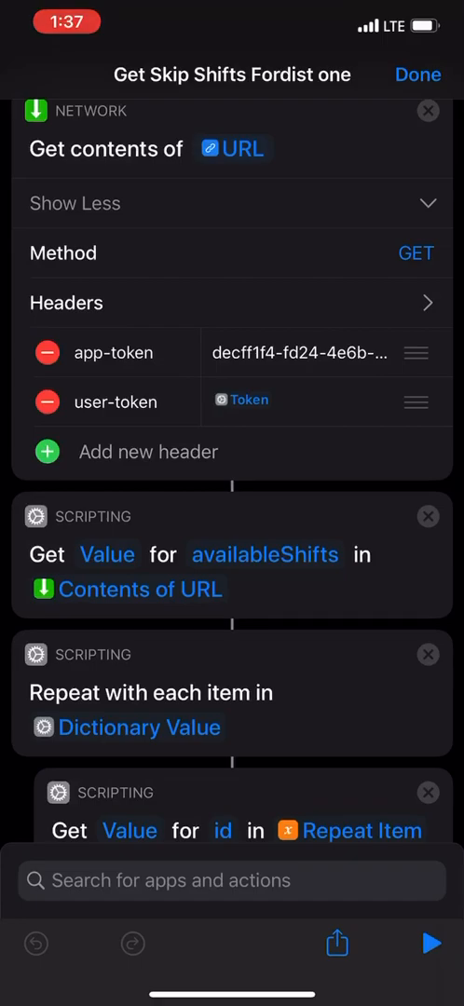
Review the loop's confirm POST request headers and the 'Got shift' notification
scroll(down, 3)
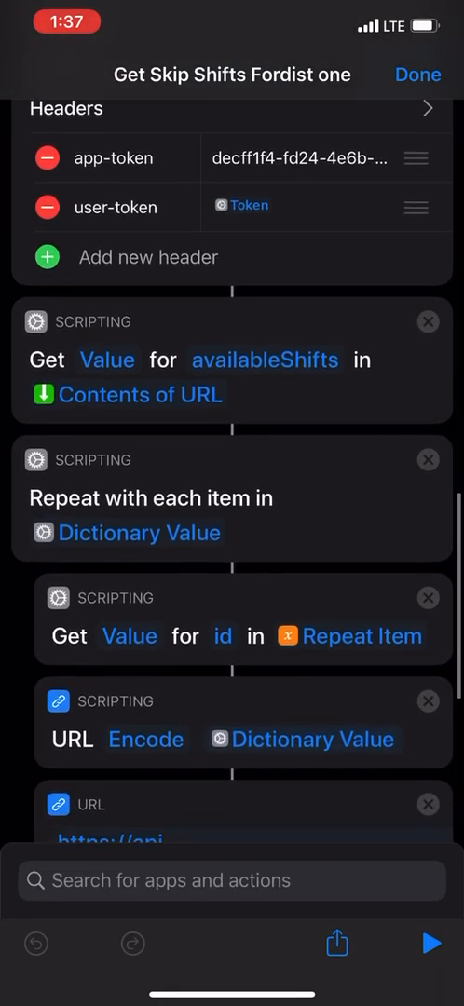
scroll(down, 3)
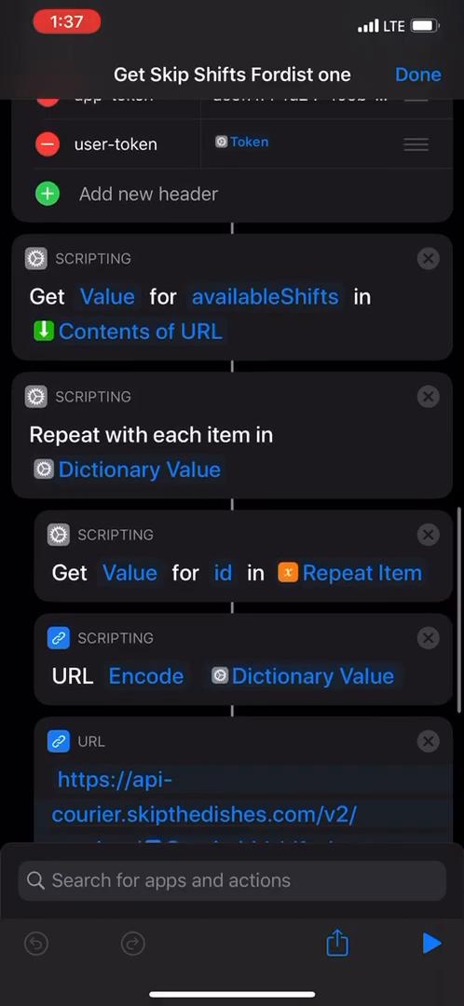
scroll(down, 3)
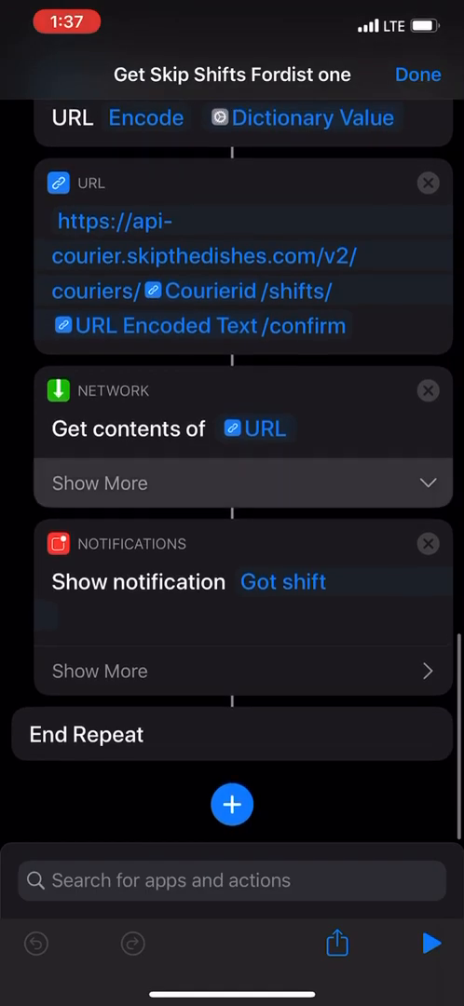
click(99, 484)
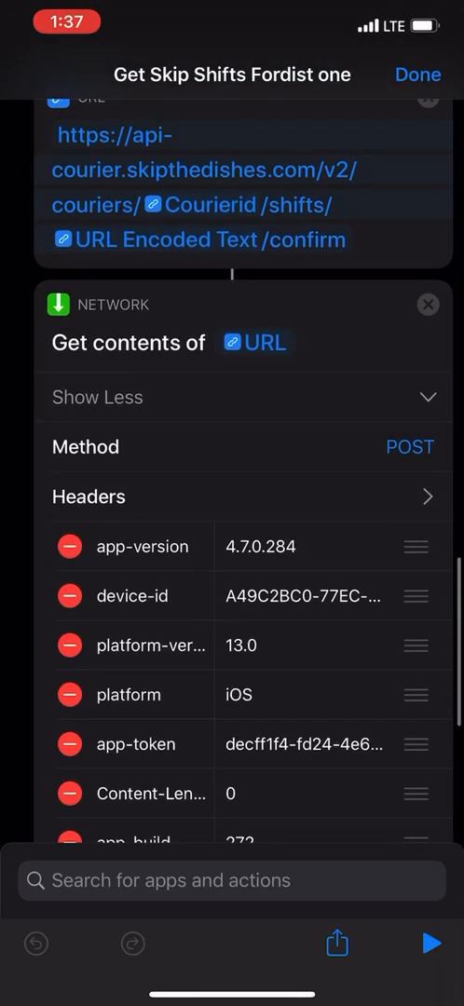
scroll(down, 3)
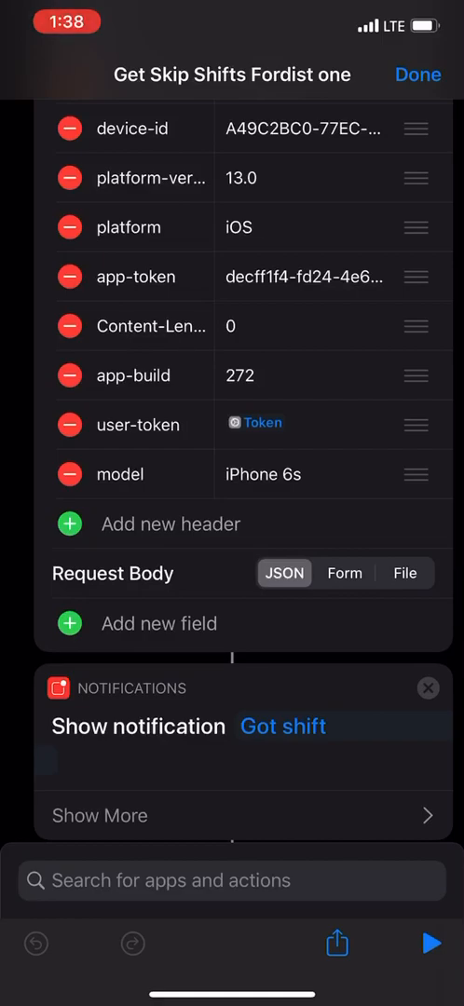
scroll(down, 3)
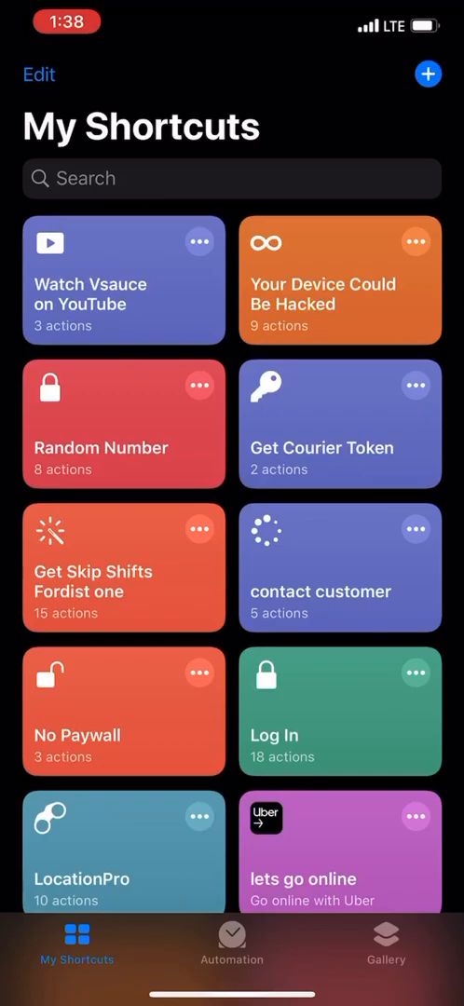
Open the 'show me the money' shortcut from lower in the My Shortcuts grid
scroll(down, 3)
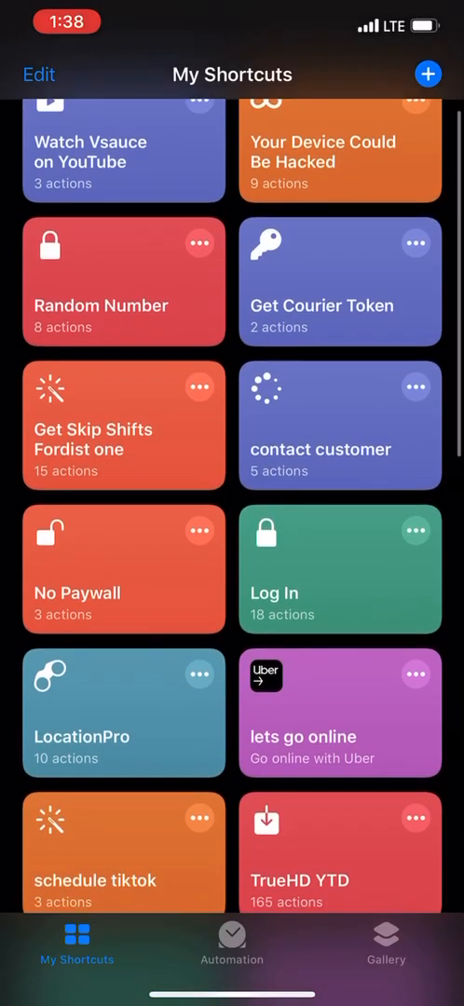
scroll(down, 3)
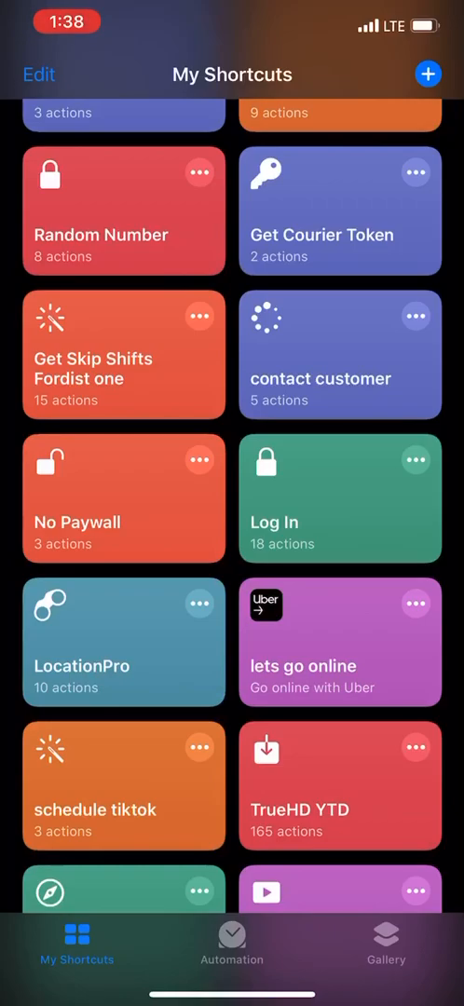
scroll(down, 3)
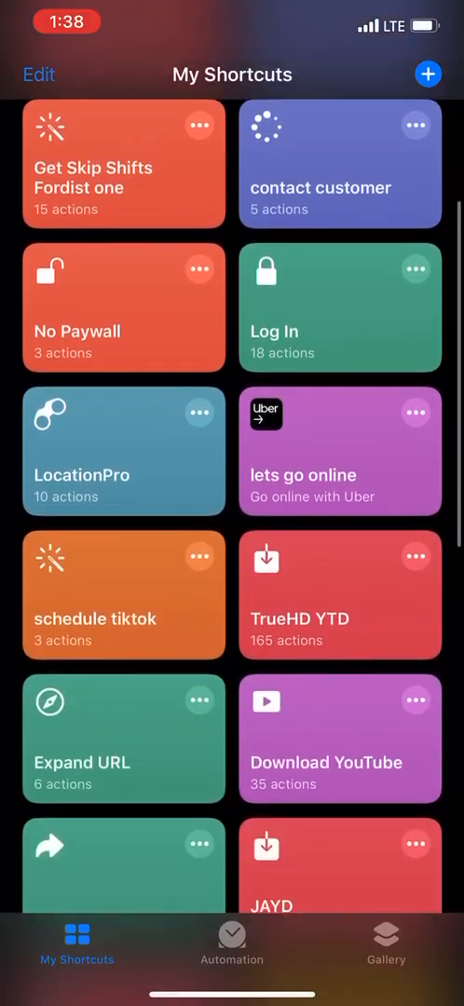
scroll(down, 3)
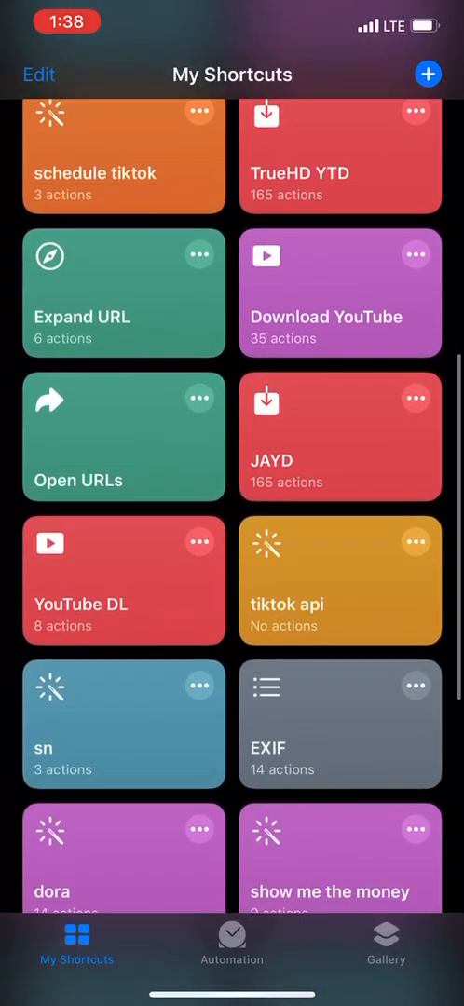
scroll(down, 3)
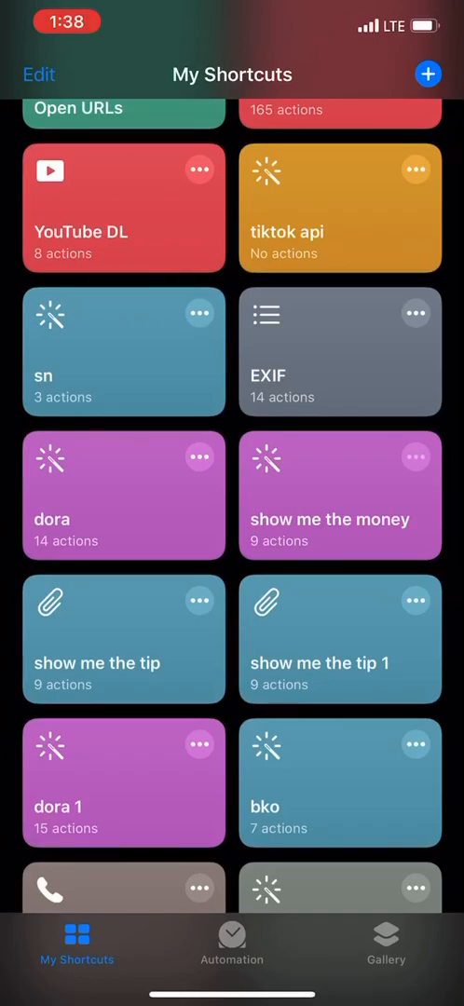
click(339, 495)
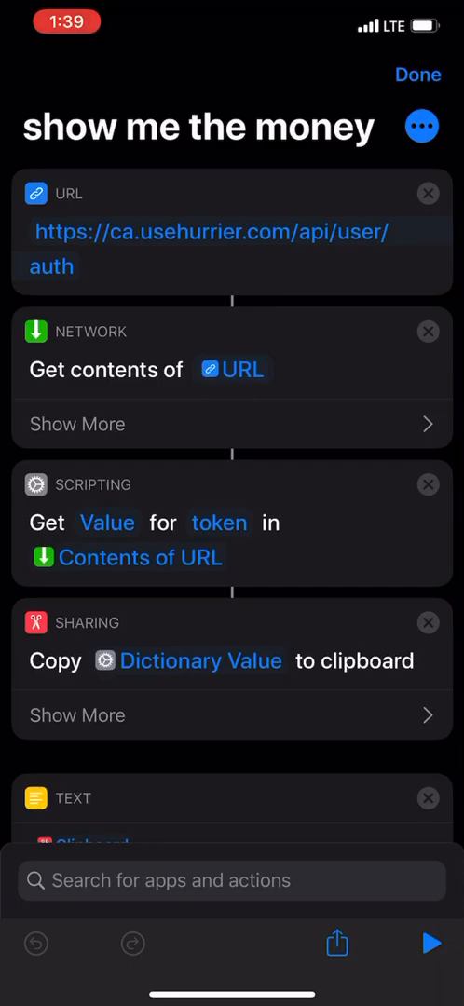
Expand the auth request and view its POST headers, JSON user body and spoken online_tip fetch
scroll(down, 3)
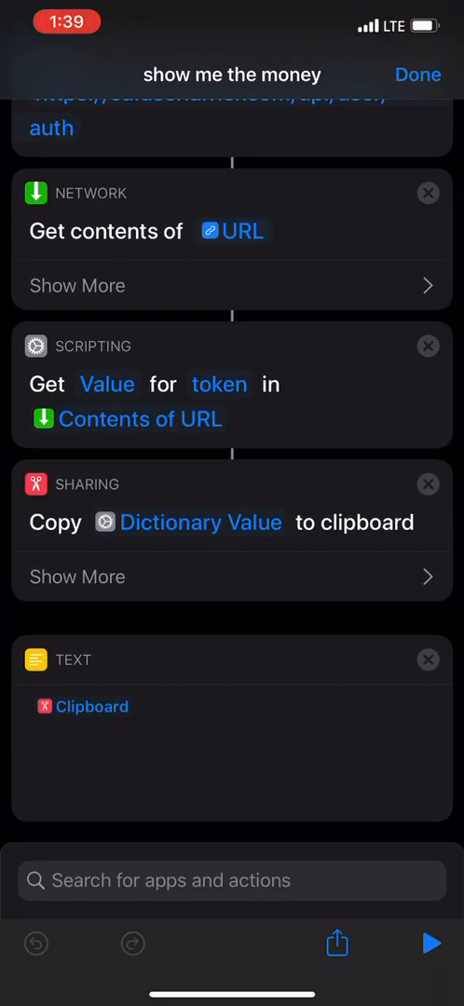
scroll(down, 3)
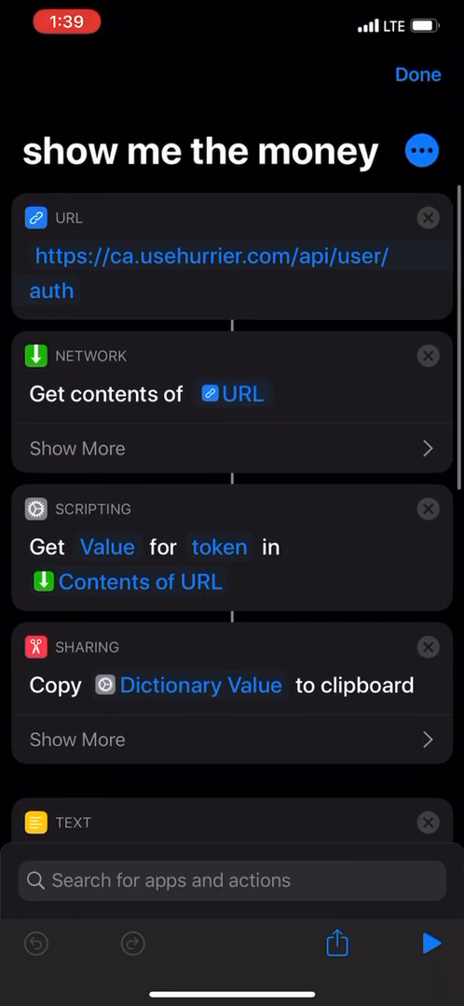
click(77, 448)
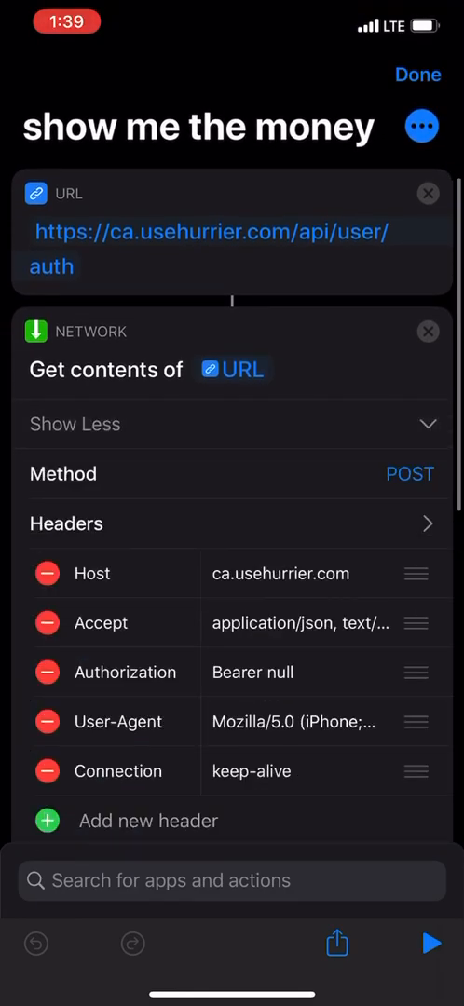
scroll(down, 3)
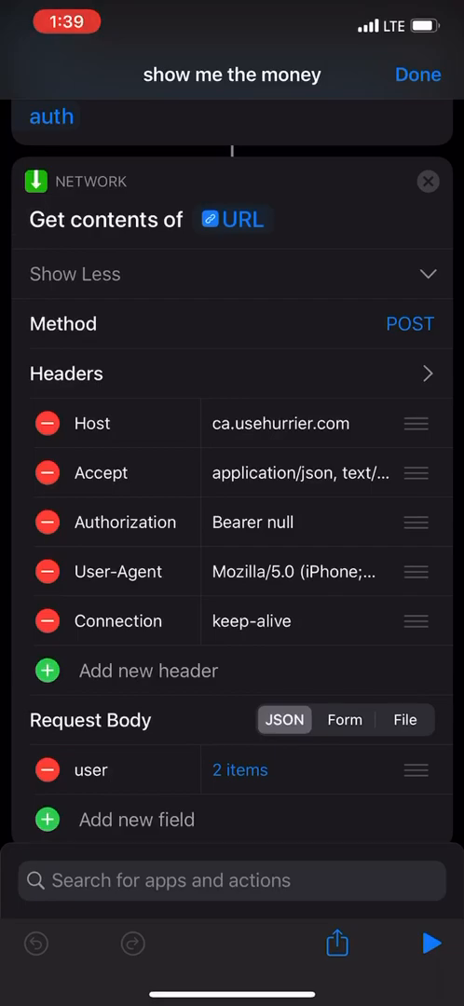
scroll(down, 3)
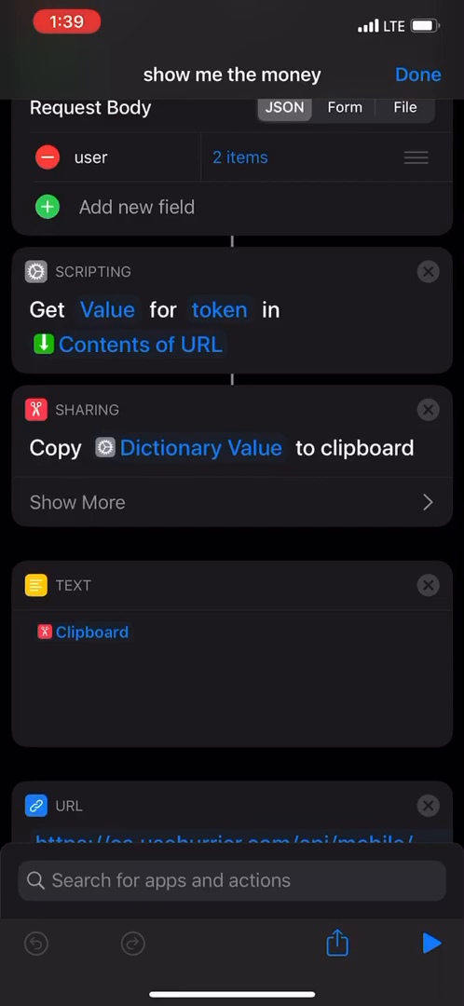
scroll(down, 3)
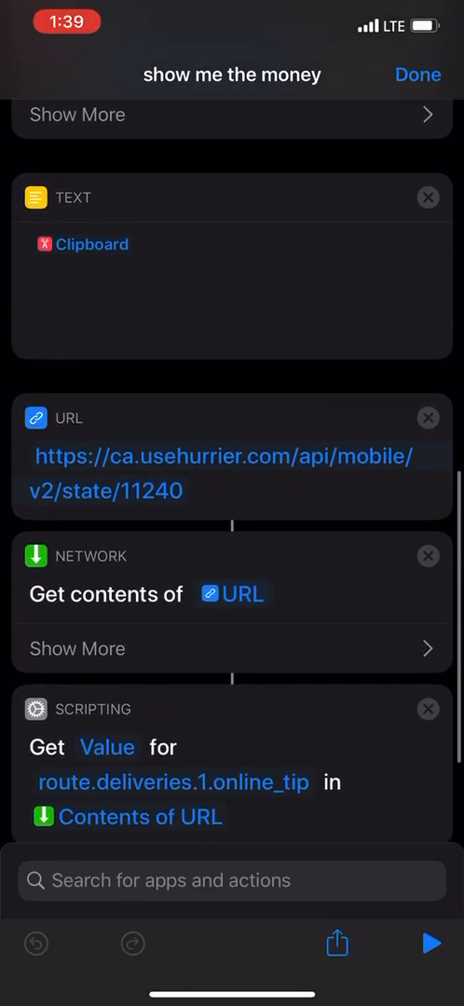
scroll(down, 3)
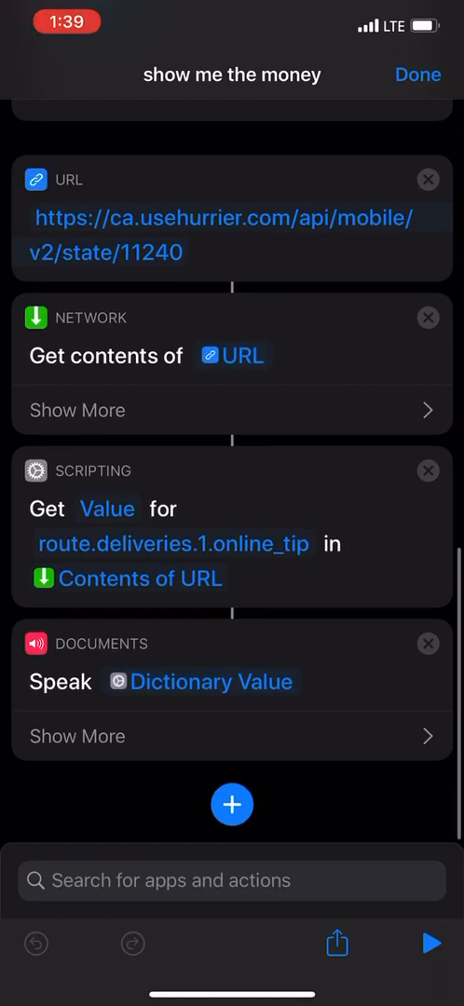